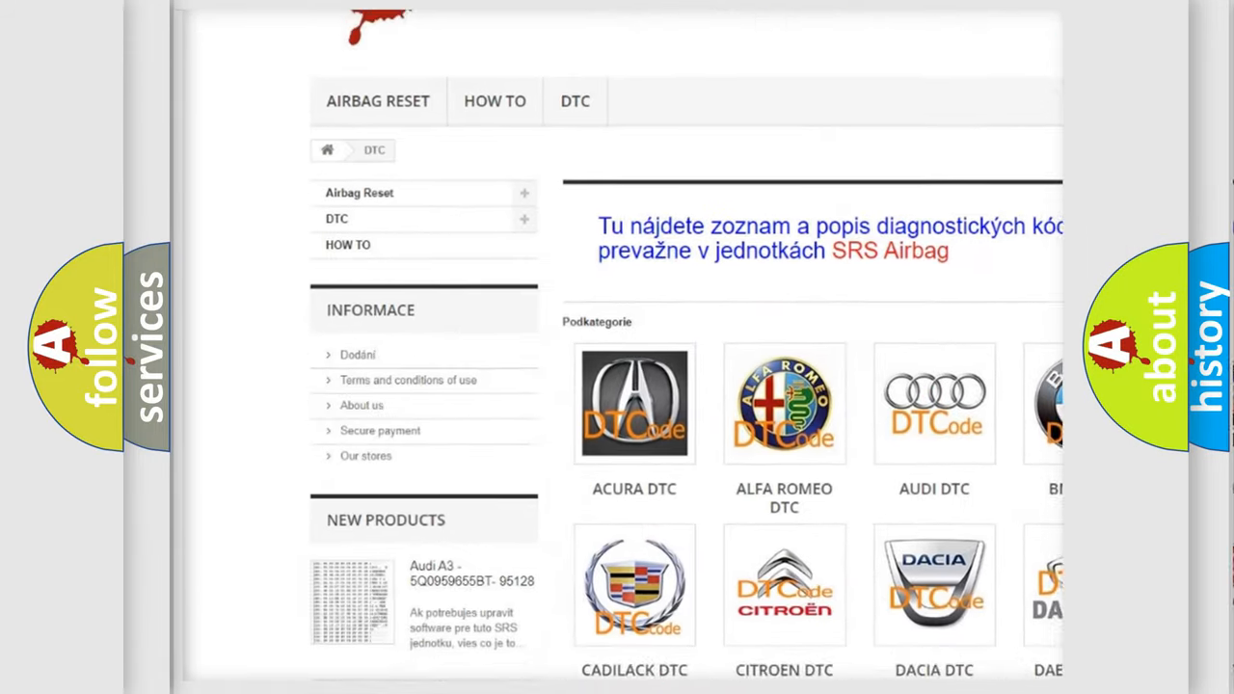
scroll("down", 3)
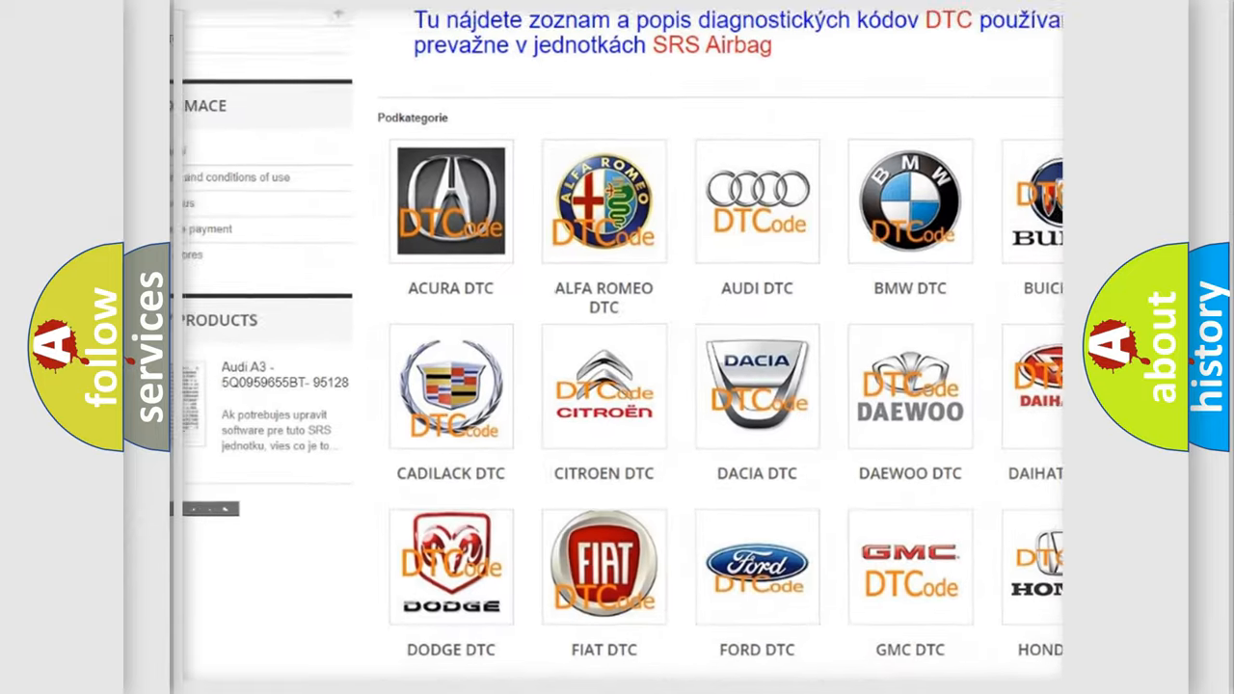